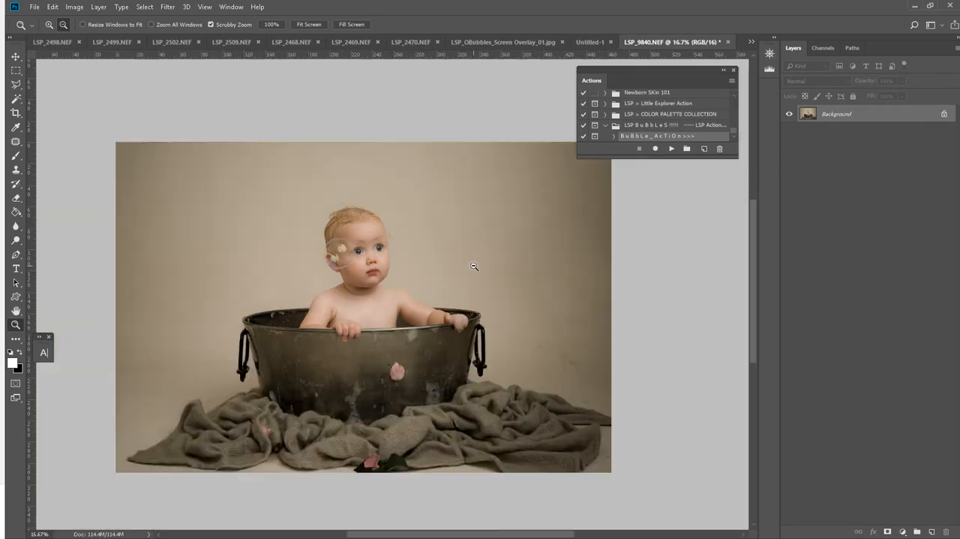
Run the LSP Bubbles action and place LSP_OBubbles_Screen Overlay_05.jpg over the portrait
left_click(671, 148)
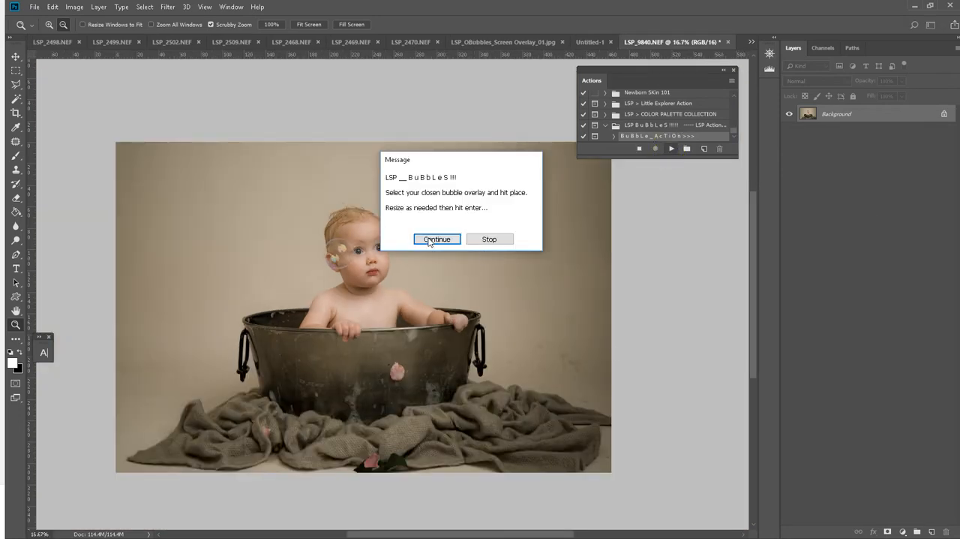
left_click(436, 239)
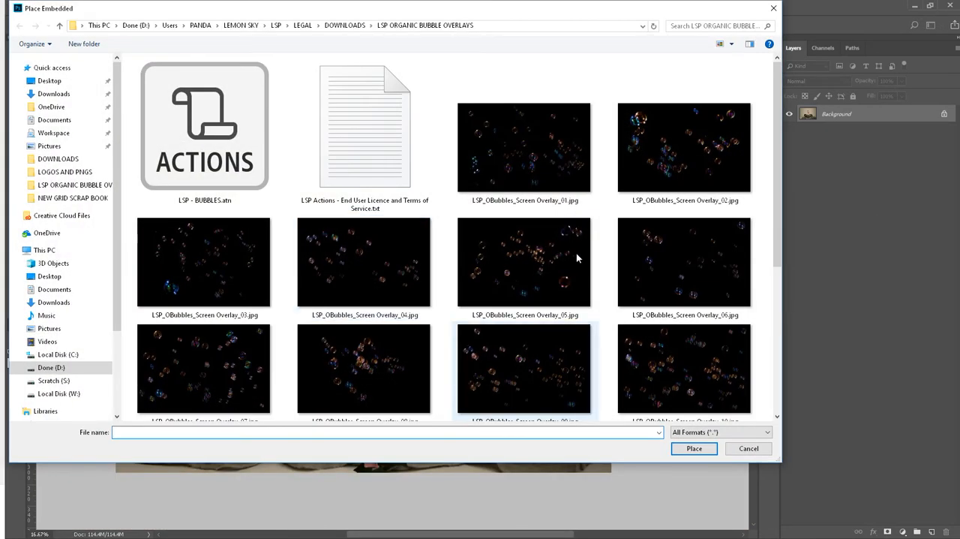
left_click(525, 255)
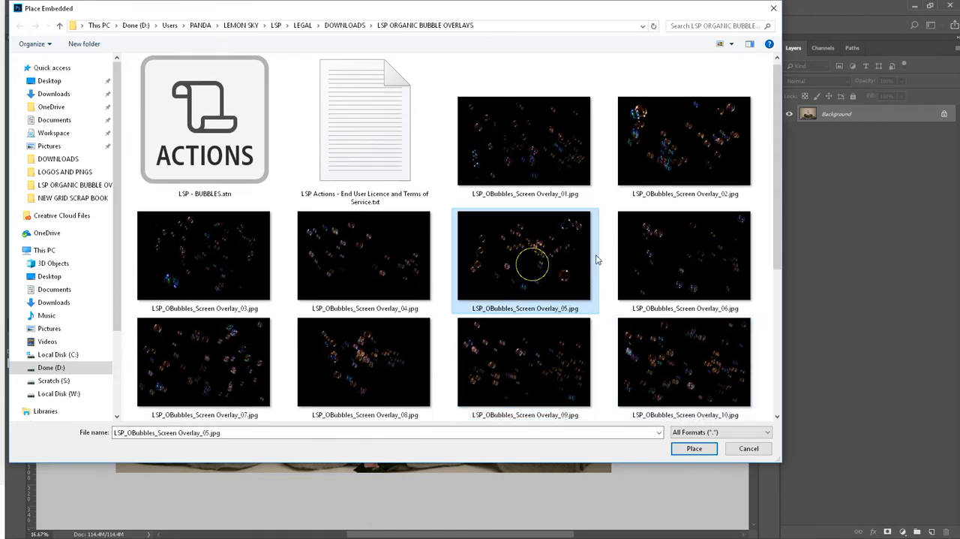
left_click(693, 448)
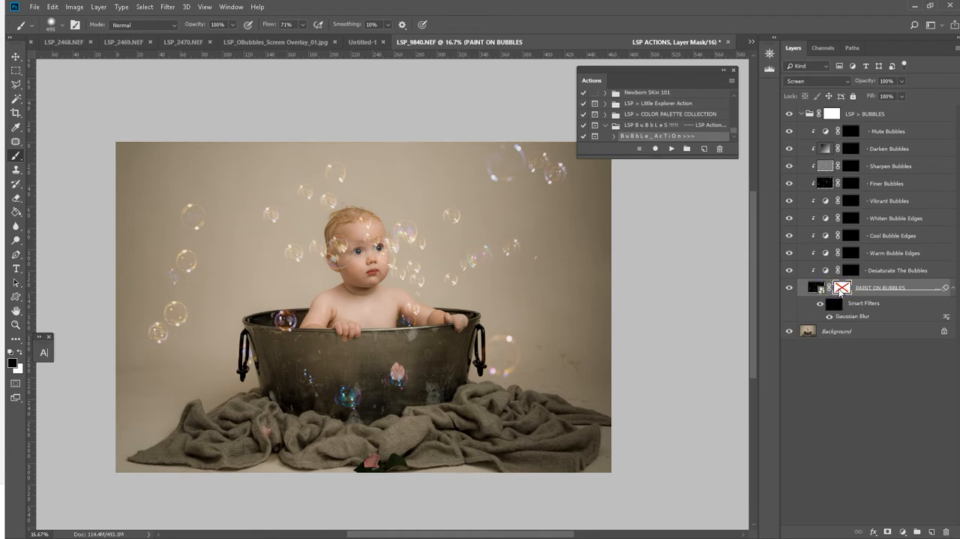
Zoom in on the baby's face and enable the PAINT ON BUBBLES layer mask
left_click(788, 287)
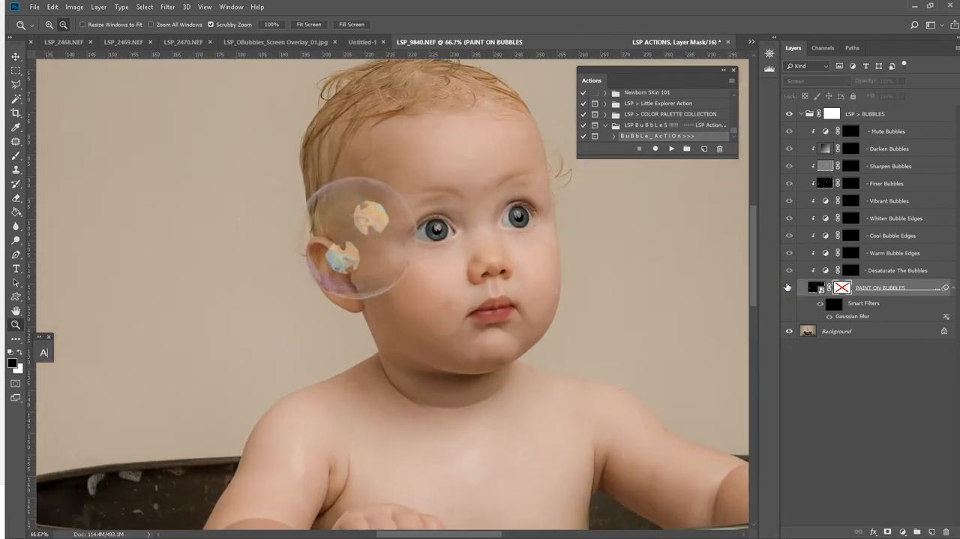
left_click(789, 288)
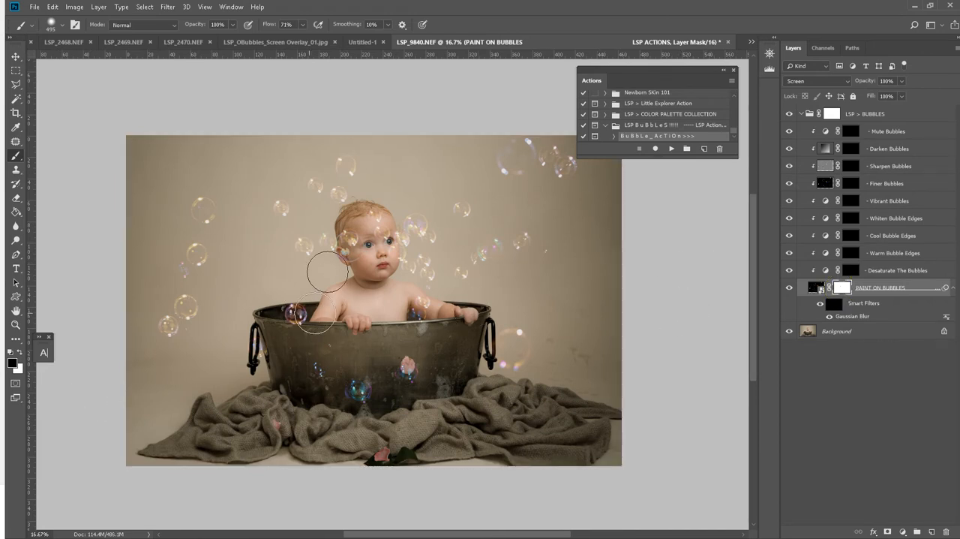
mouse_move(469, 214)
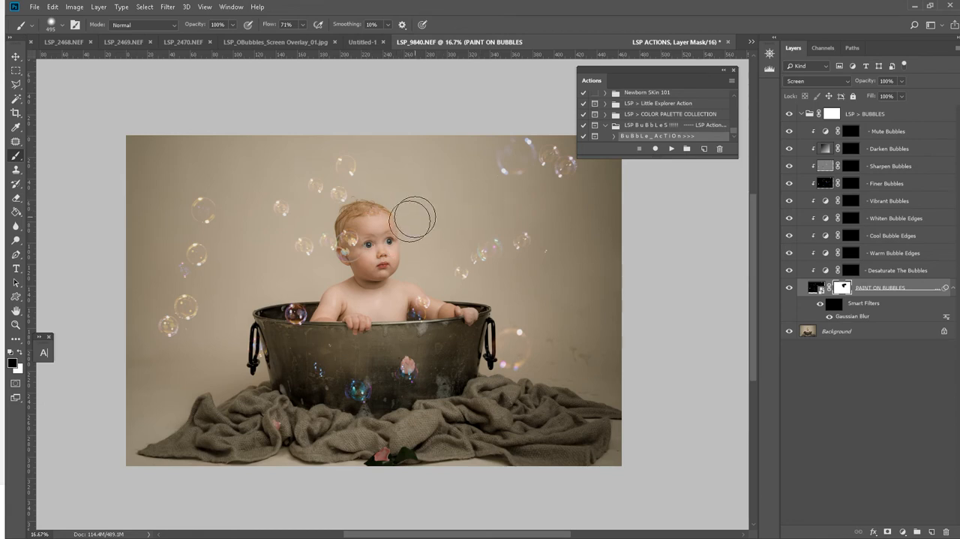
mouse_move(339, 187)
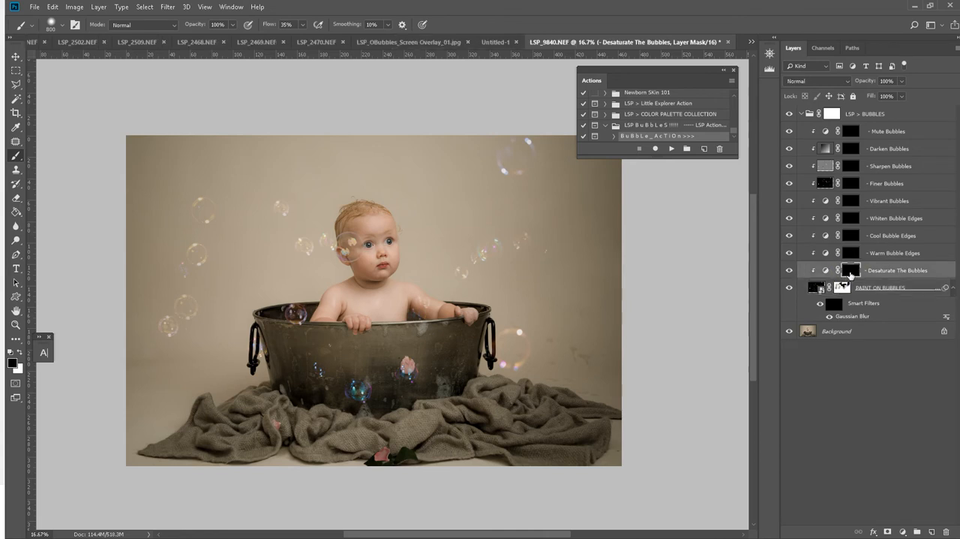
mouse_move(855, 257)
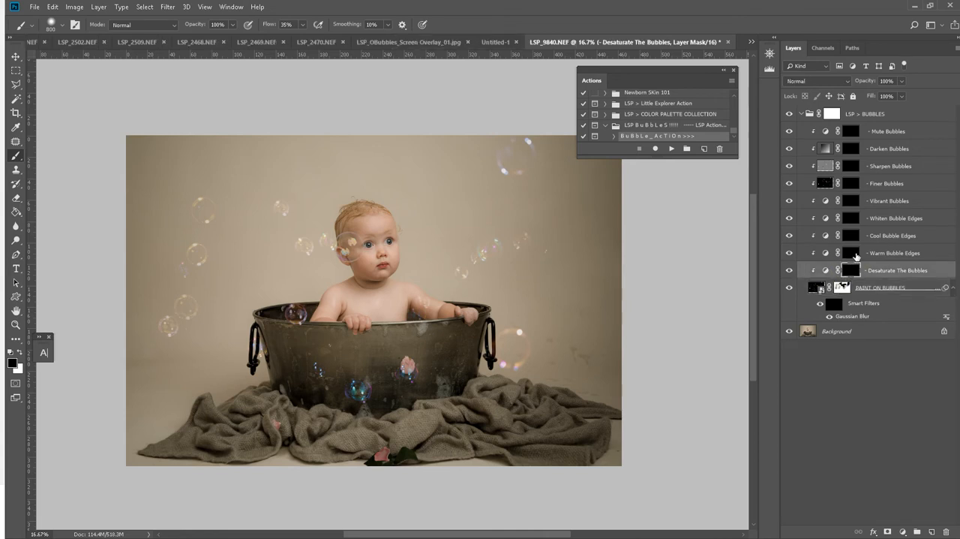
mouse_move(851, 218)
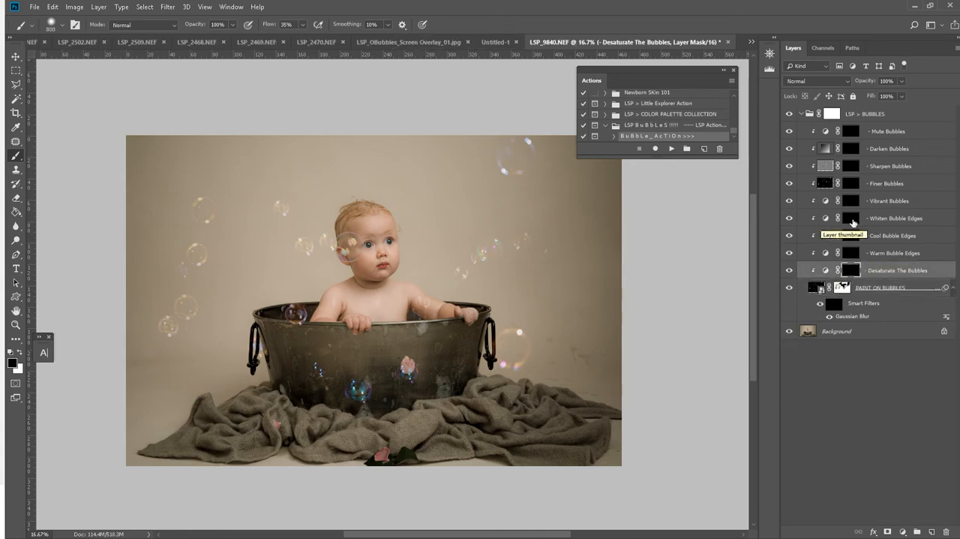
mouse_move(850, 200)
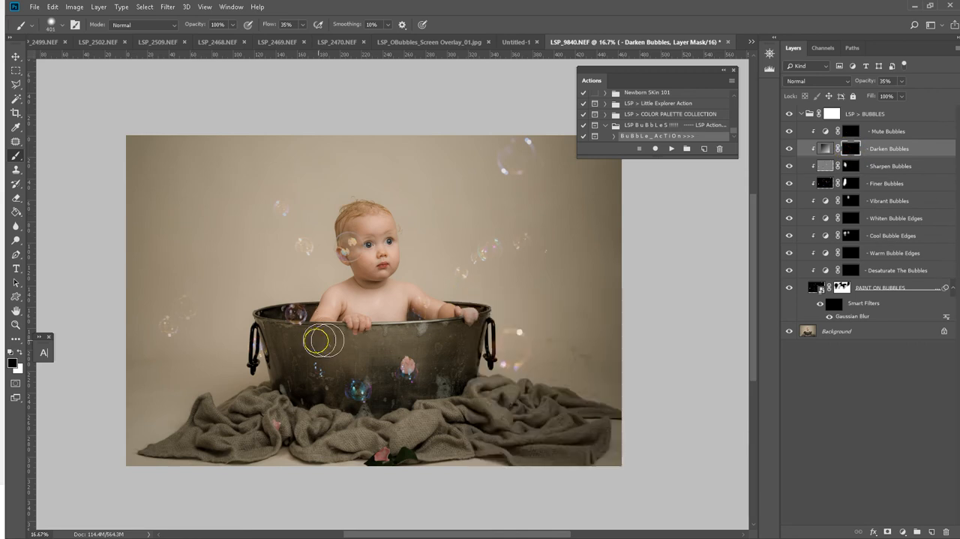
left_click_drag(324, 340, 294, 355)
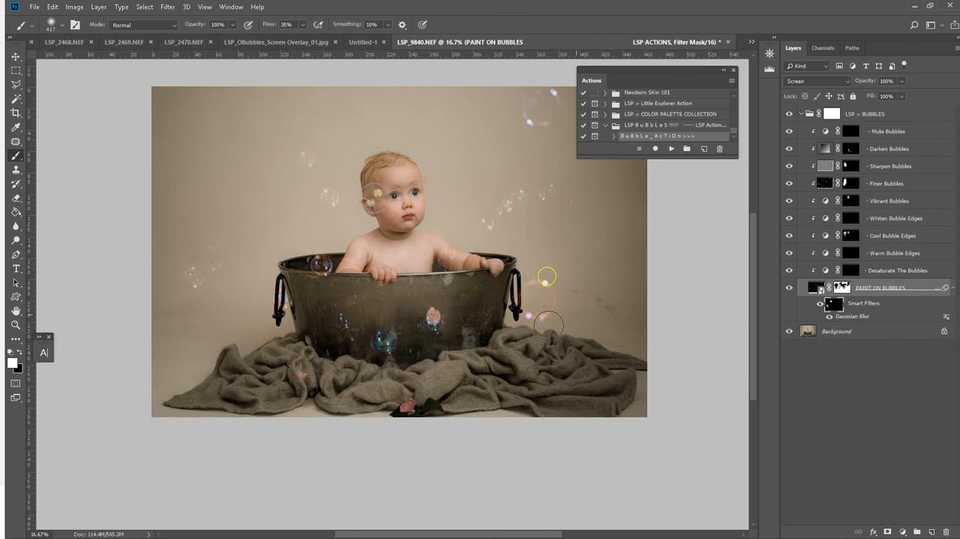
mouse_move(514, 180)
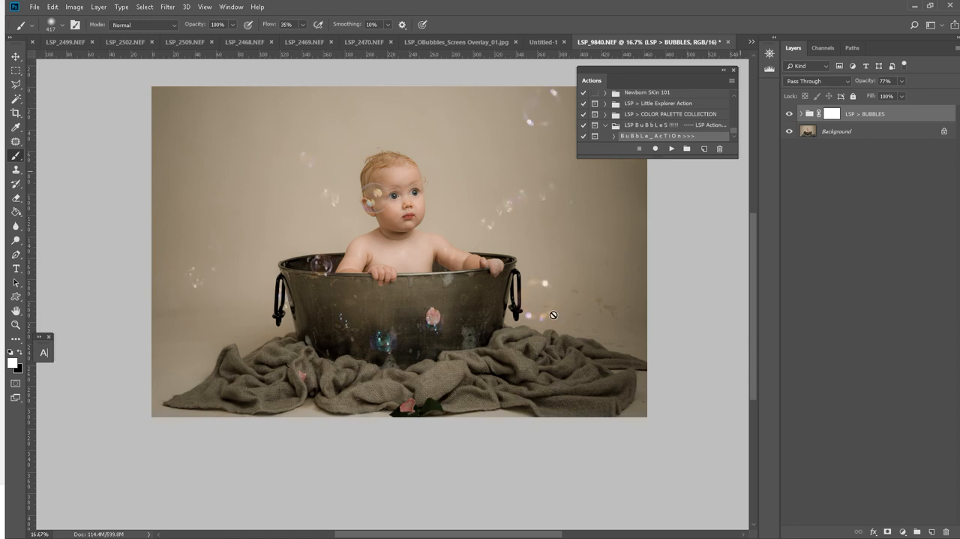
mouse_move(538, 331)
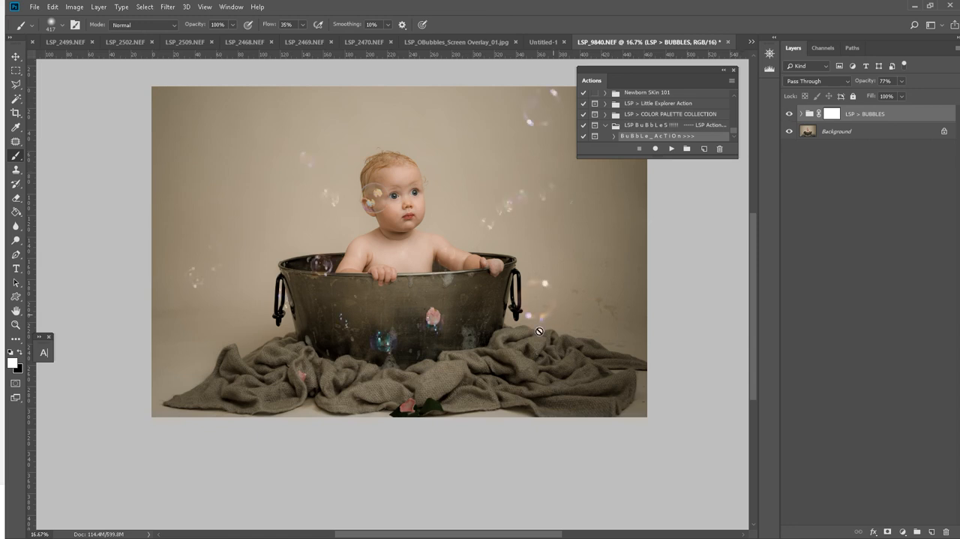